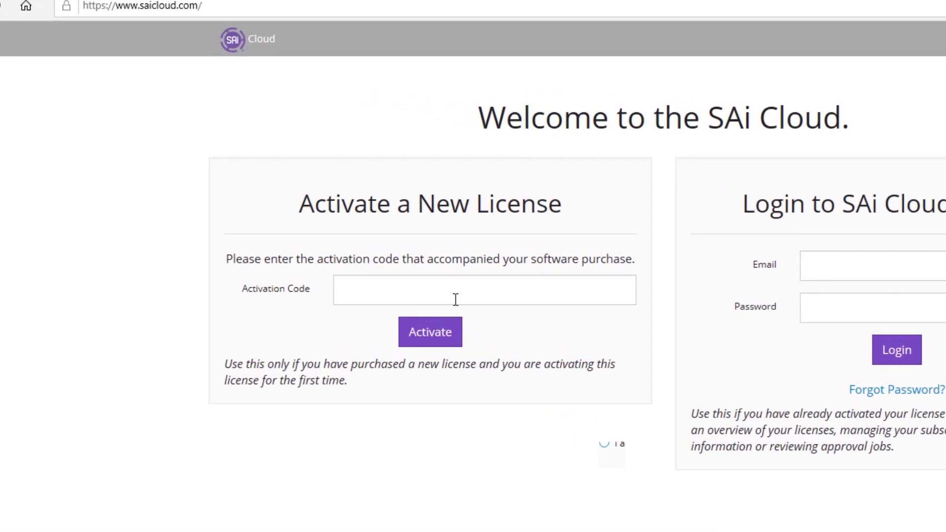
# Paste and activate the FlexiPRINT SE 19 trial code, then create a new SAi Cloud account
pyautogui.rightClick(483, 290)
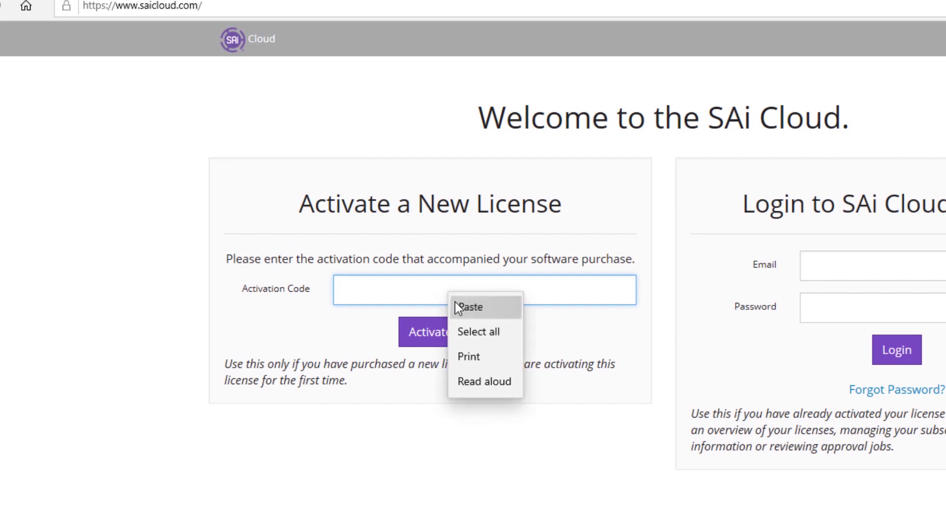
pyautogui.click(472, 307)
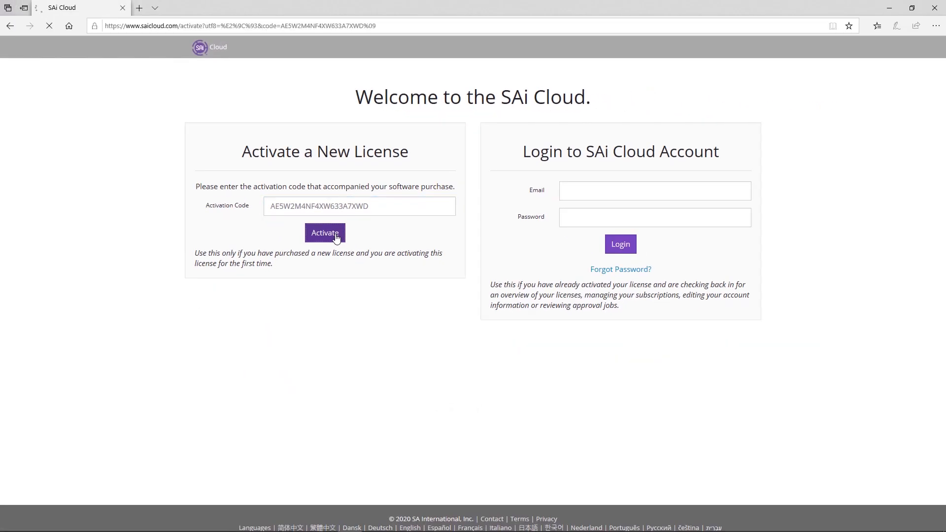
pyautogui.click(325, 234)
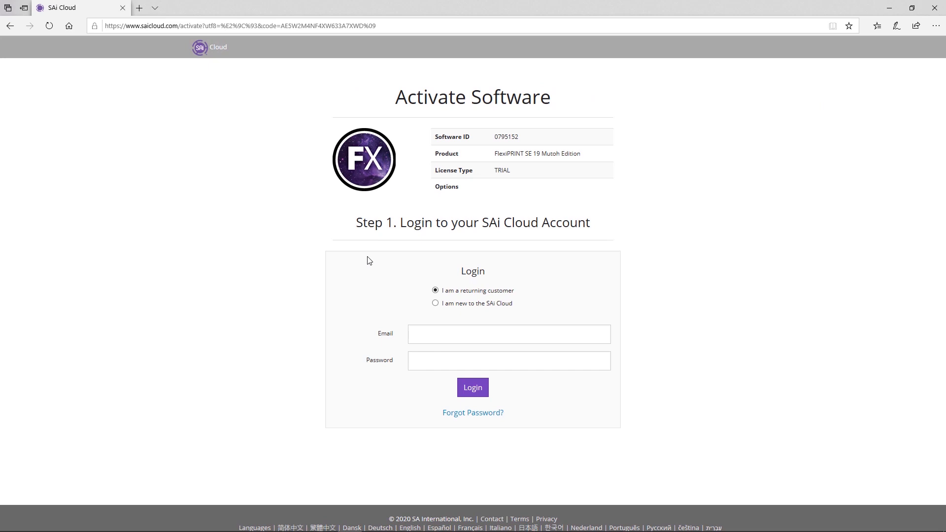
pyautogui.click(435, 303)
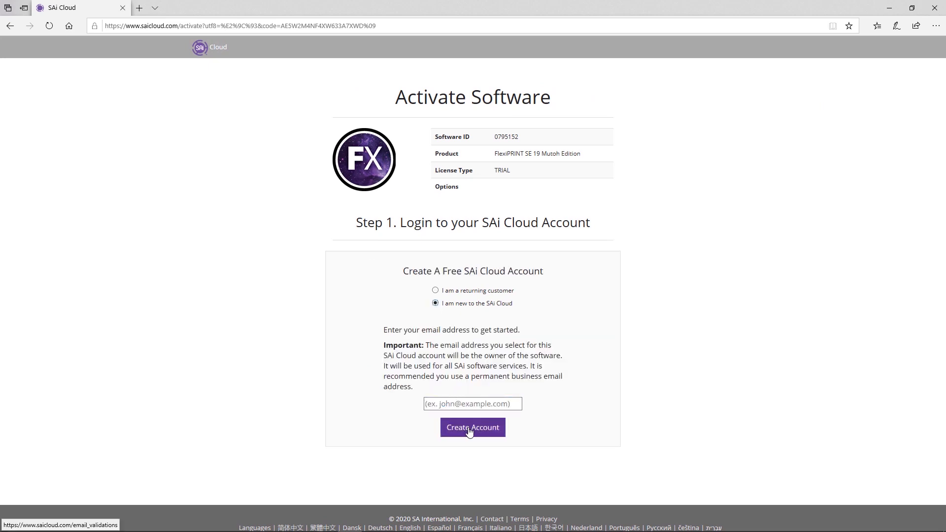
pyautogui.click(473, 428)
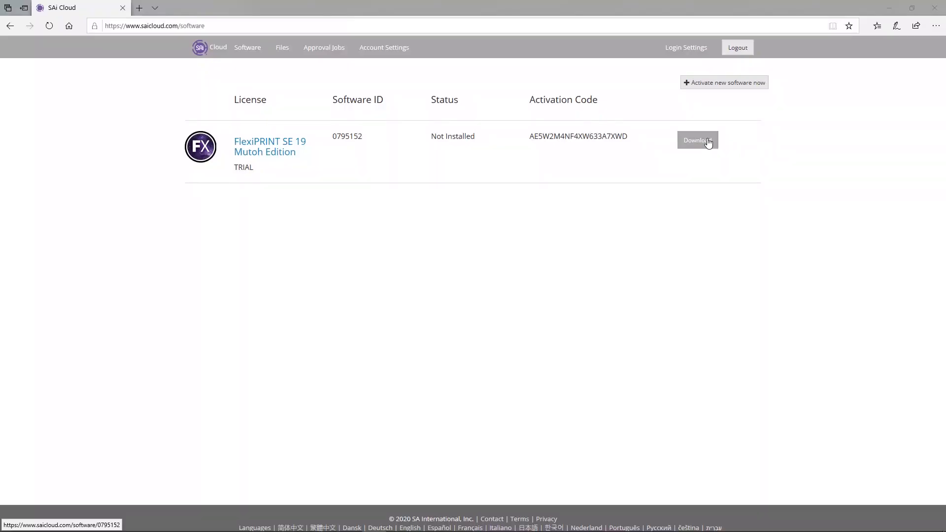
# Download the SAi installer to the desktop from the FlexiPRINT SE 19 Mutoh Edition license page
pyautogui.click(269, 146)
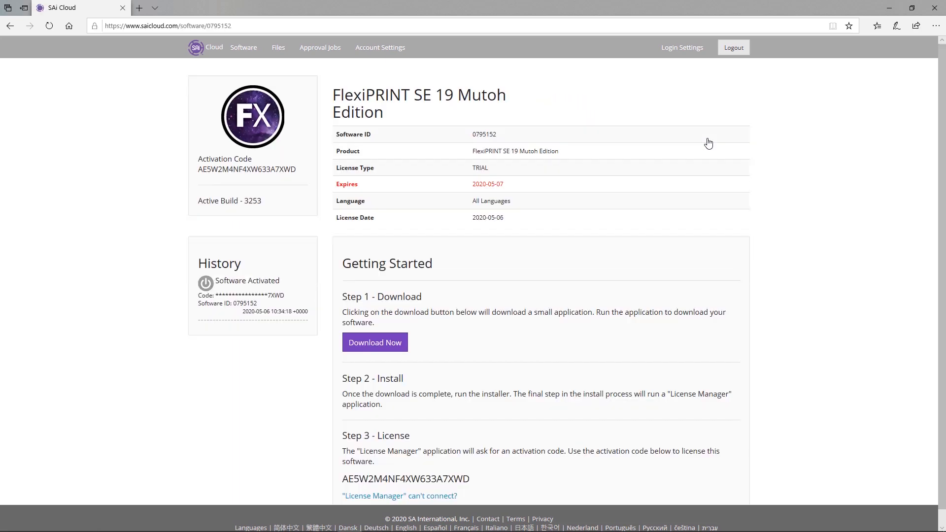
pyautogui.moveTo(455, 308)
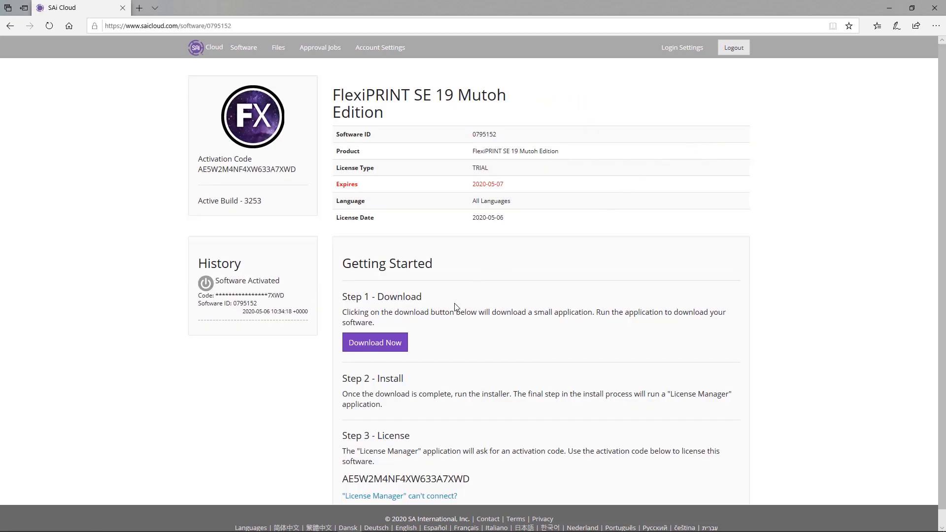
pyautogui.click(374, 342)
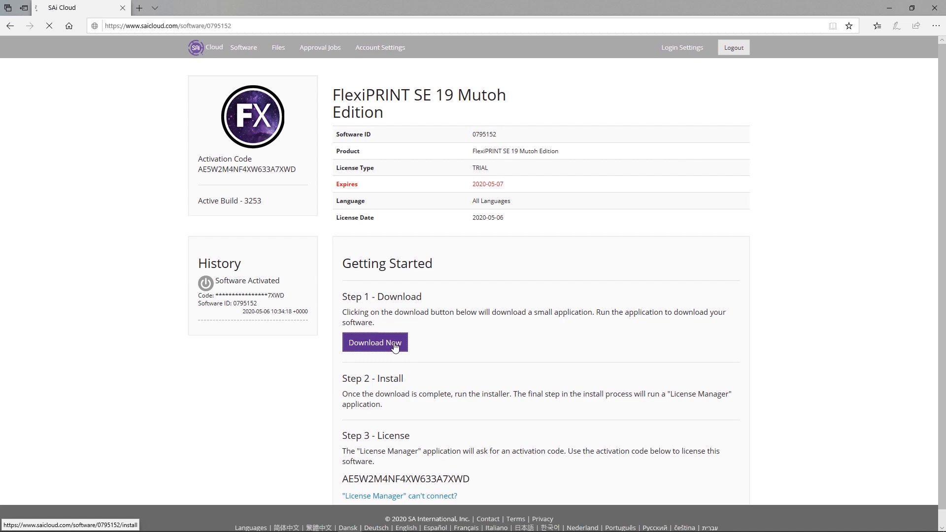
pyautogui.click(374, 342)
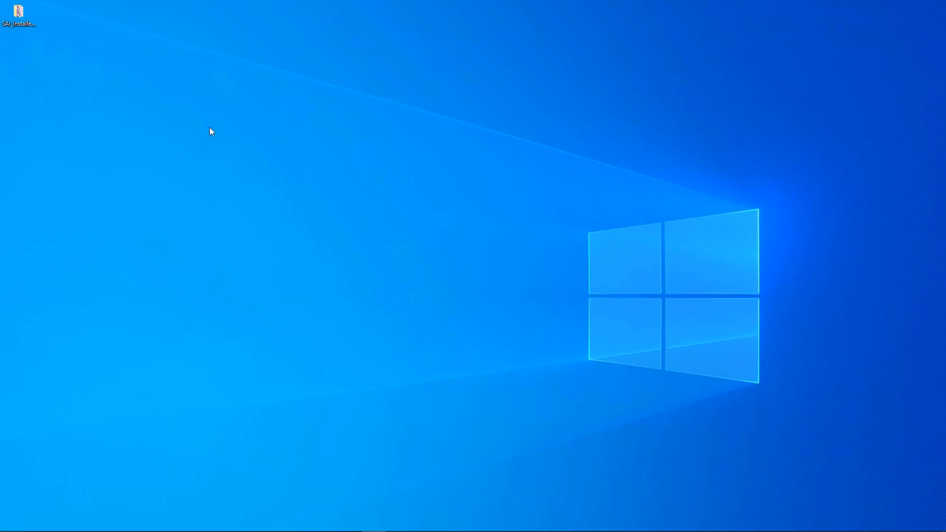
# Run Autorun from the installer folder as administrator and accept the license agreement
pyautogui.doubleClick(19, 12)
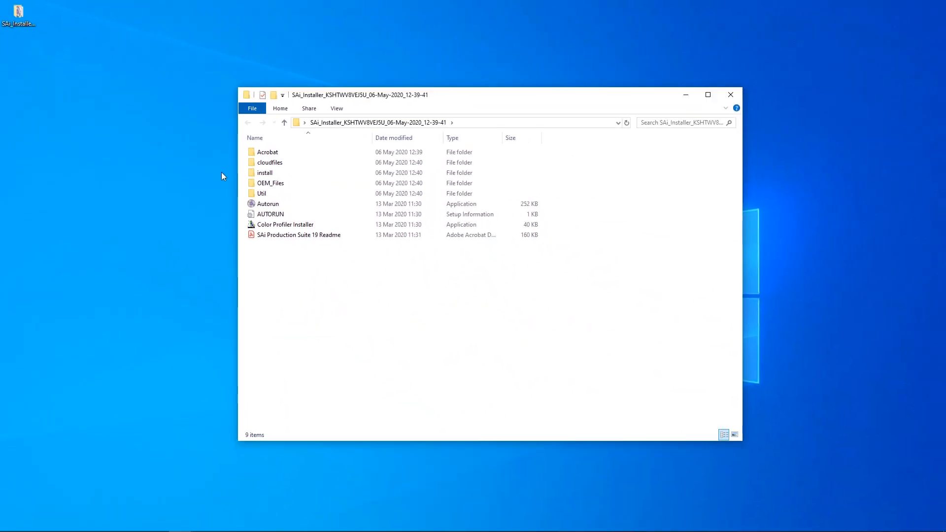
pyautogui.click(268, 203)
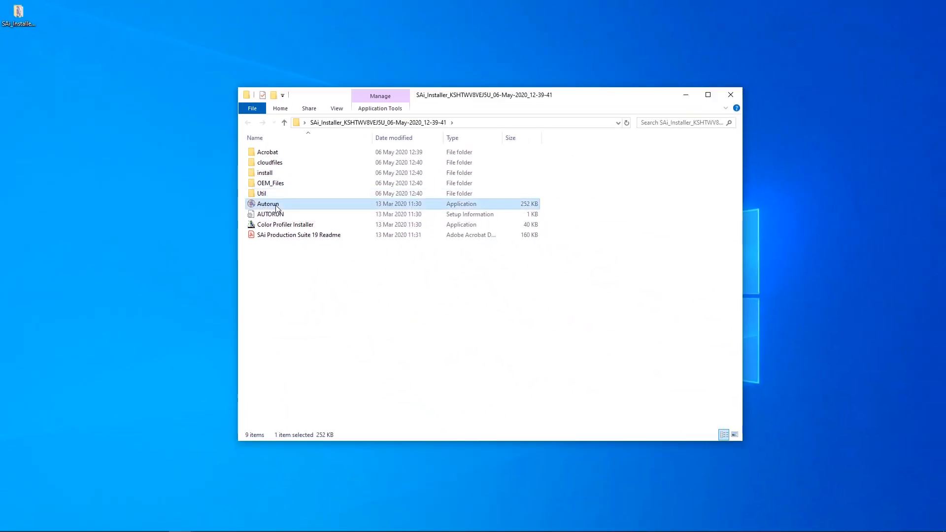
pyautogui.rightClick(269, 203)
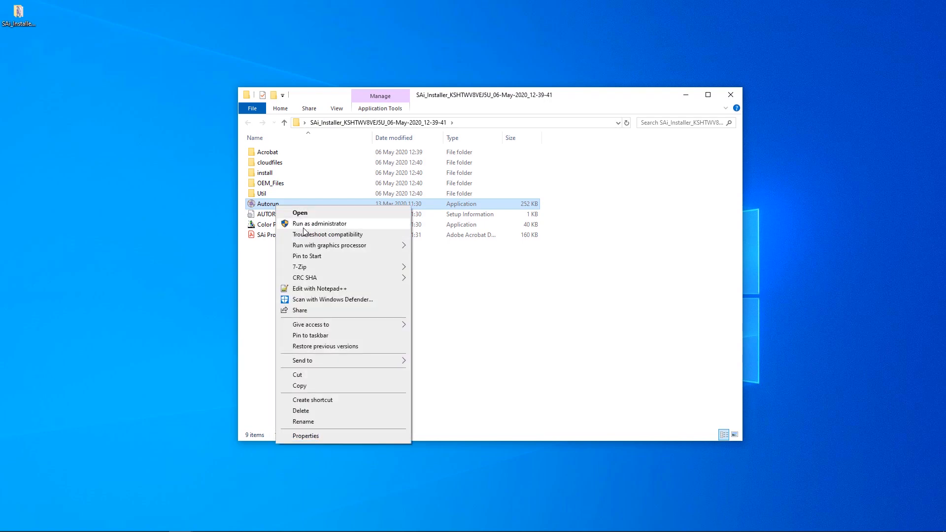
pyautogui.click(300, 213)
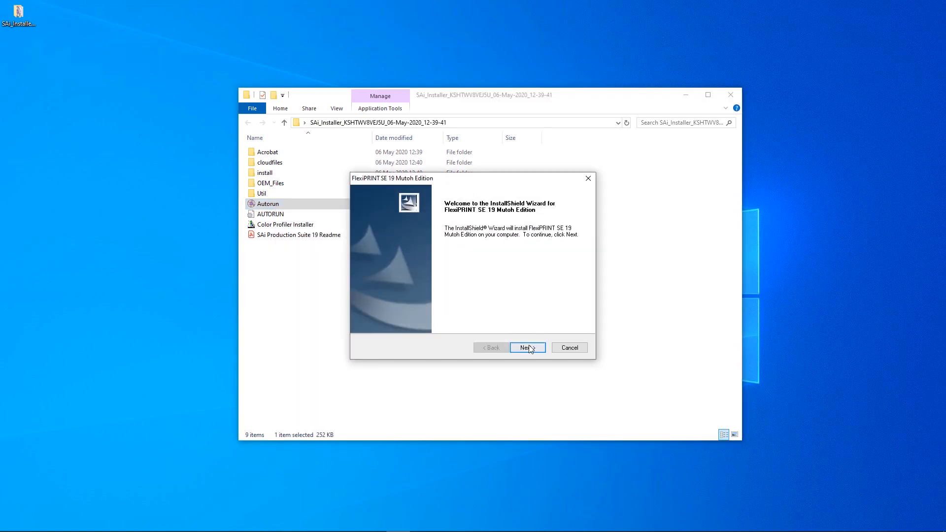
pyautogui.click(526, 348)
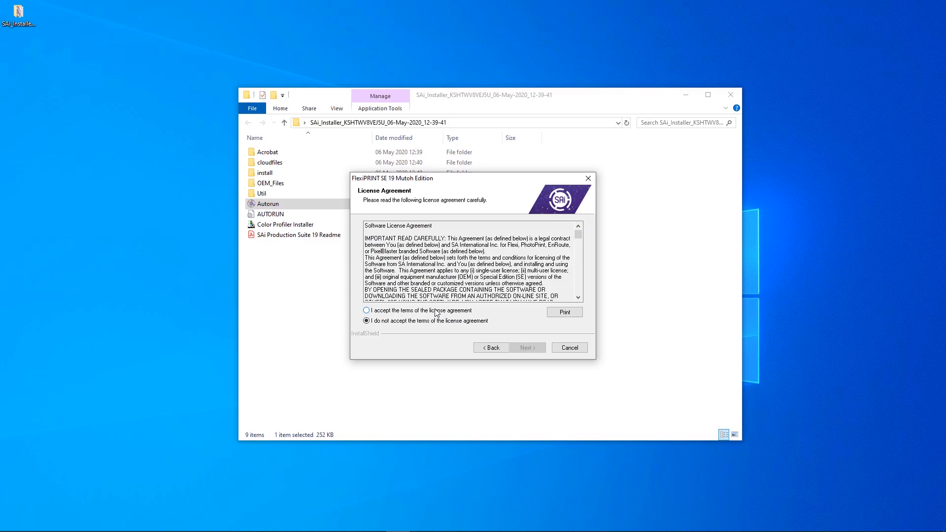
pyautogui.click(526, 348)
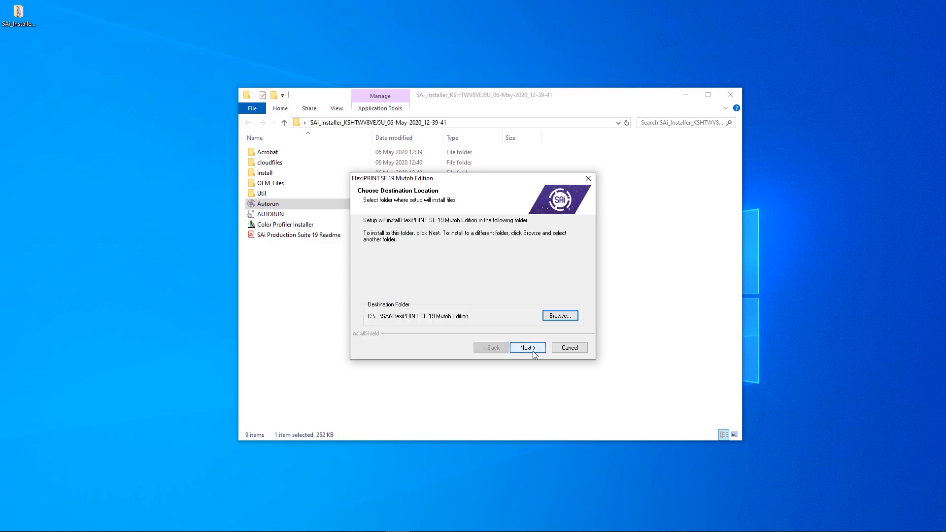
# Keep the default install folder and submit the pasted activation code
pyautogui.click(526, 347)
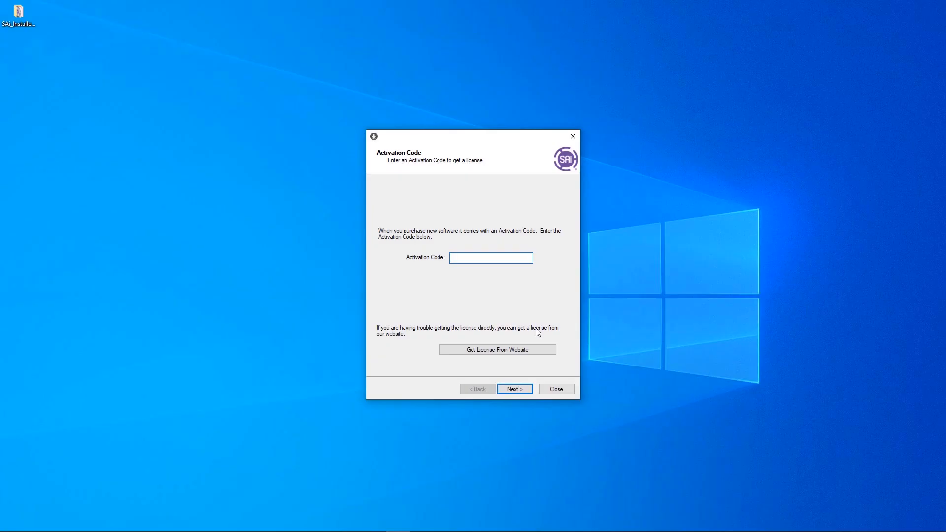
pyautogui.rightClick(491, 258)
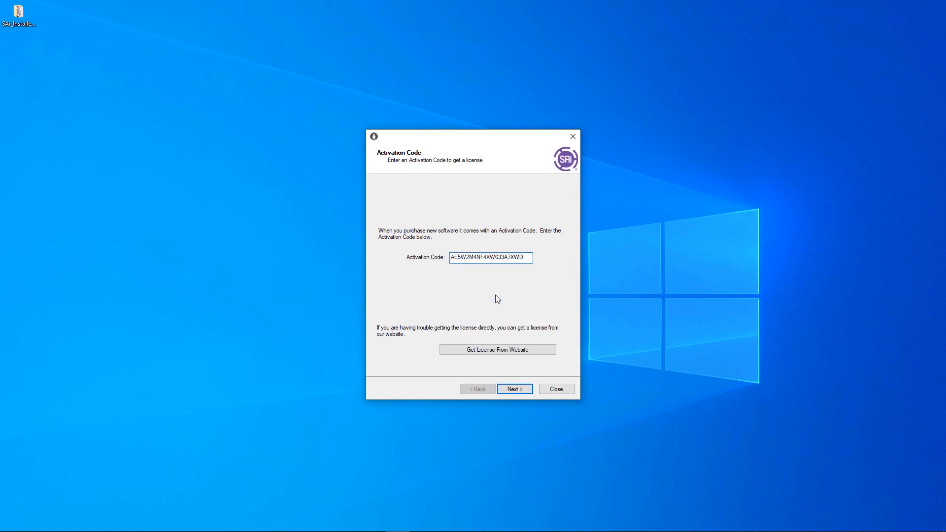
pyautogui.click(514, 389)
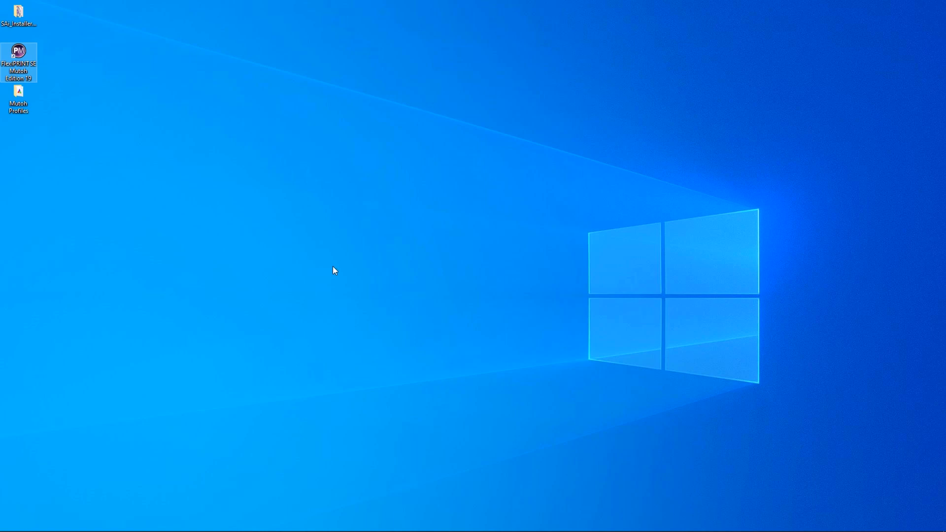
# Launch FlexiPRINT and choose the Mutoh XPJ-1641SR model as the printer in Change Setup
pyautogui.doubleClick(18, 62)
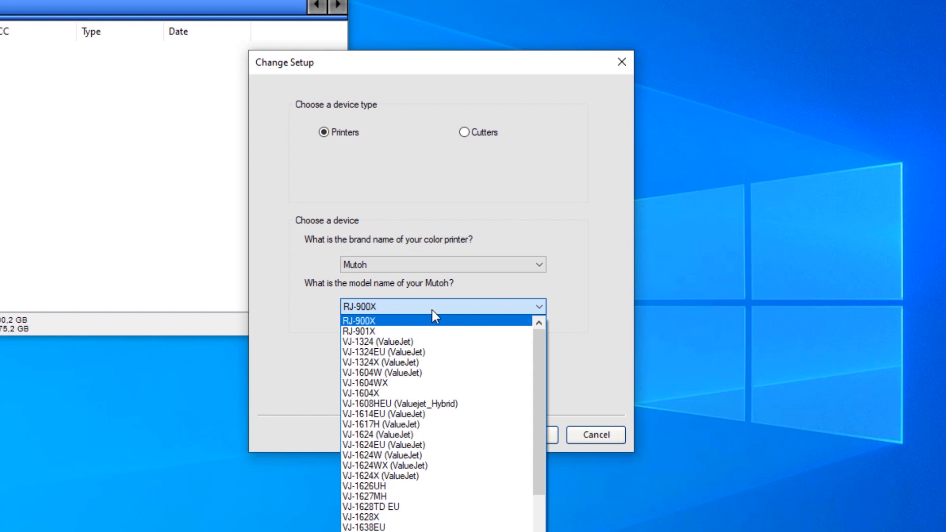
pyautogui.scroll(-3)
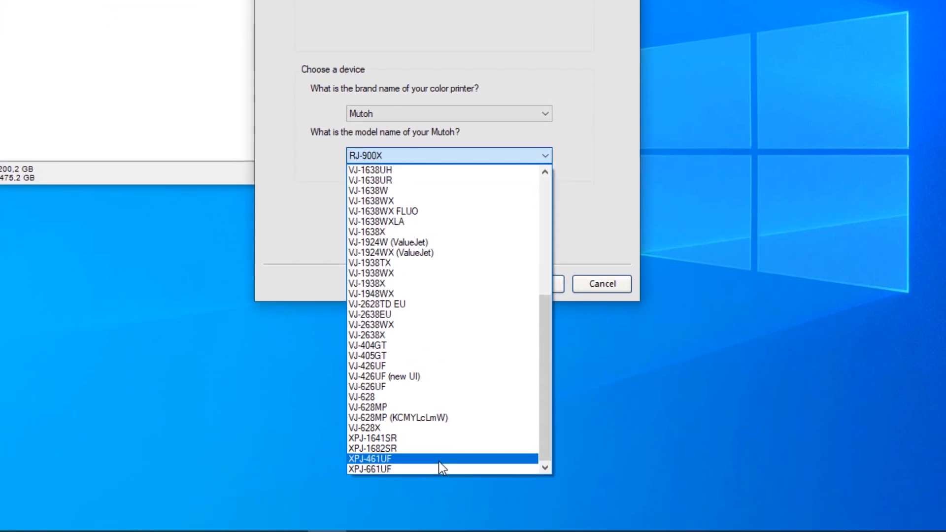
pyautogui.moveTo(430, 439)
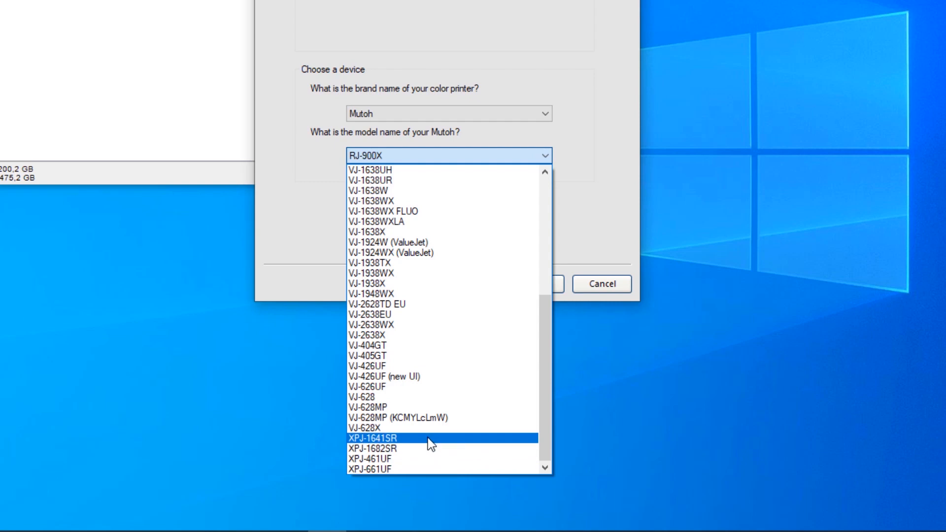
pyautogui.click(384, 438)
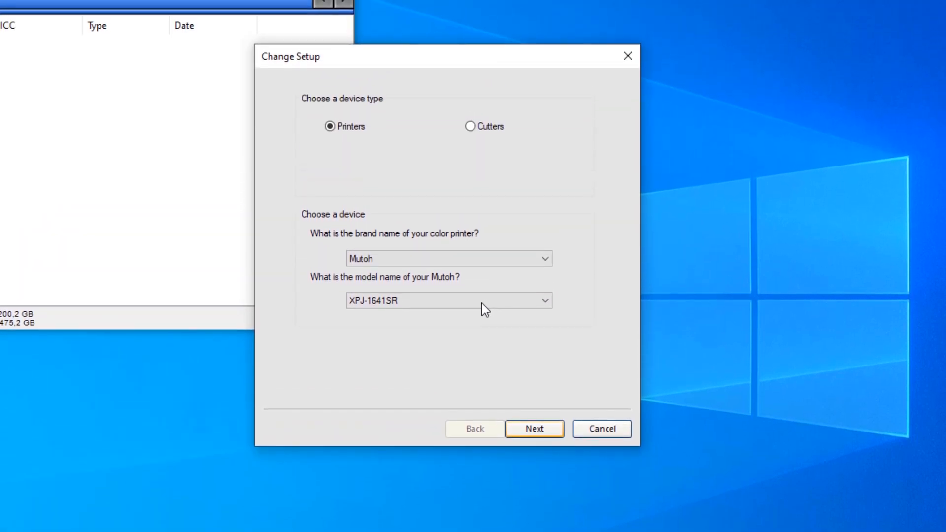
# Set the XPJ-1641SR TCP/IP address to 192.168.001.180 with port 9100
pyautogui.click(533, 428)
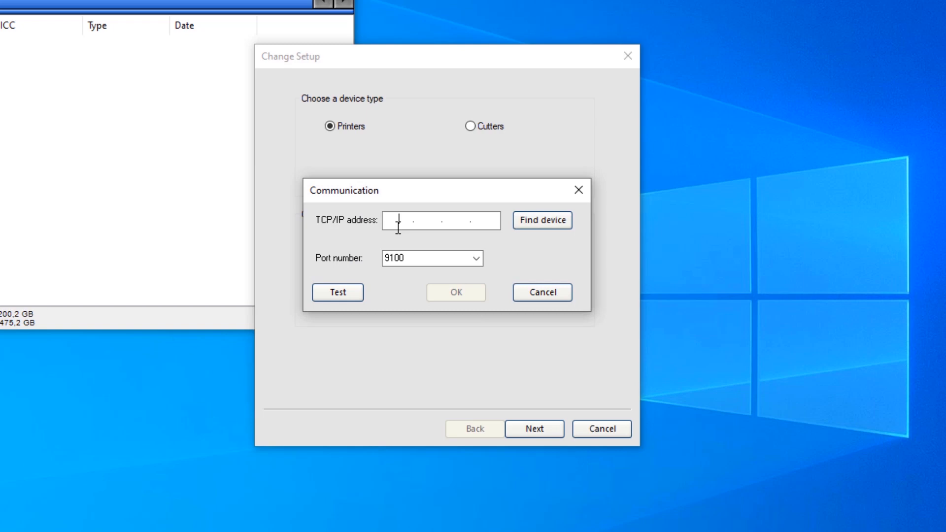
pyautogui.moveTo(379, 231)
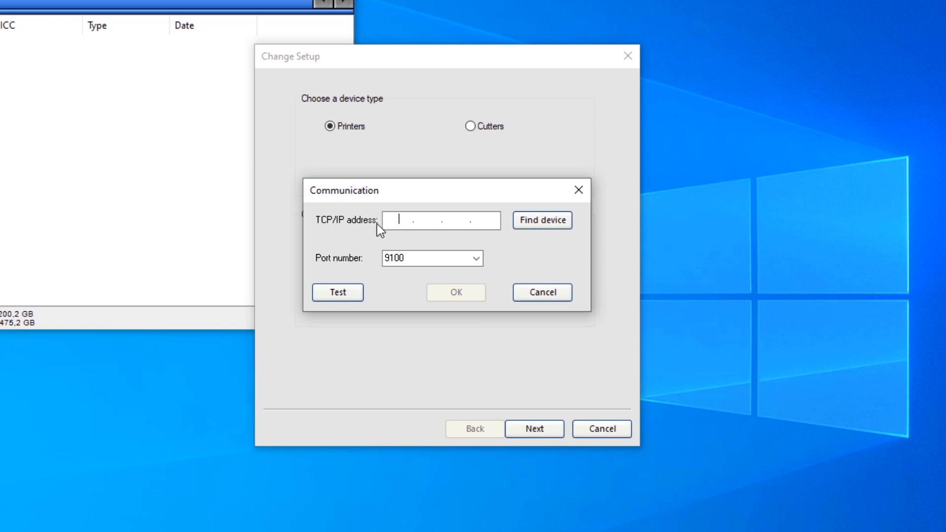
pyautogui.write('192 . 168 . 001 . 1')
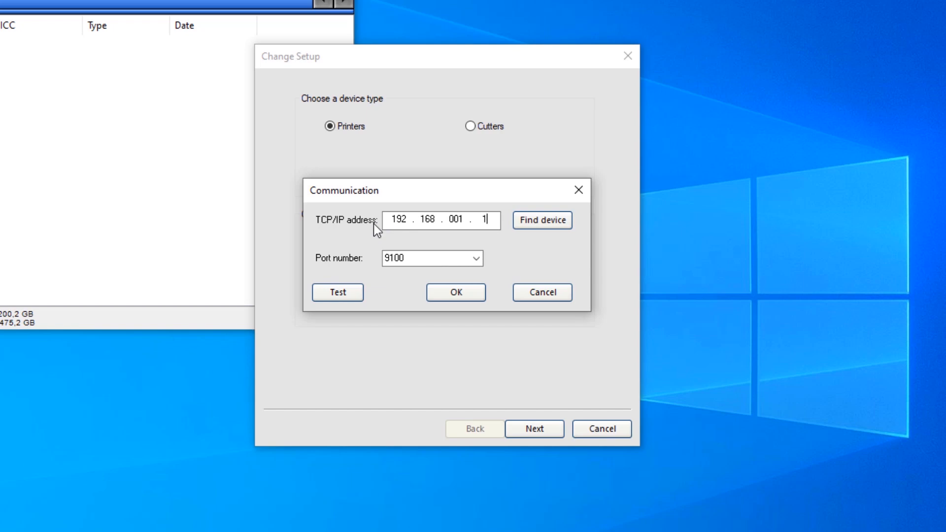
pyautogui.write('80')
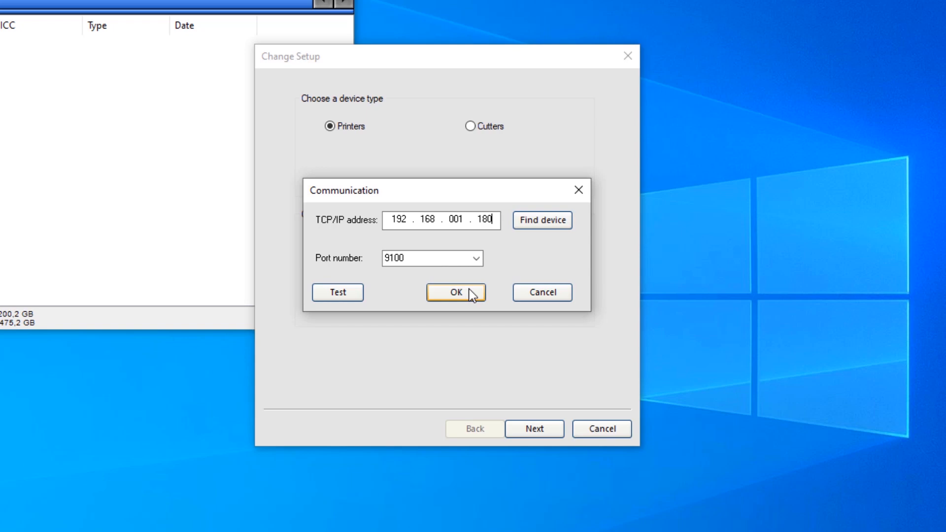
pyautogui.click(456, 293)
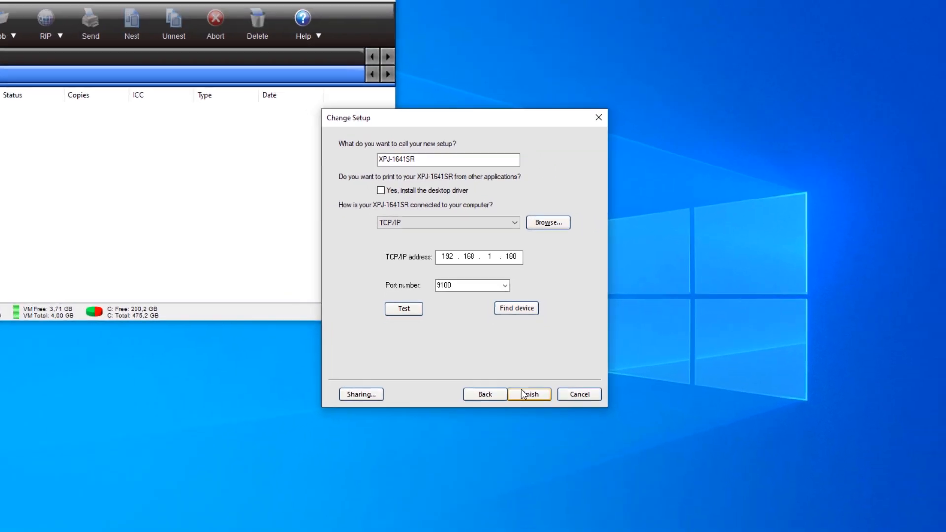
# Finish the Change Setup wizard to add the XPJ-1641SR printer queue
pyautogui.click(529, 394)
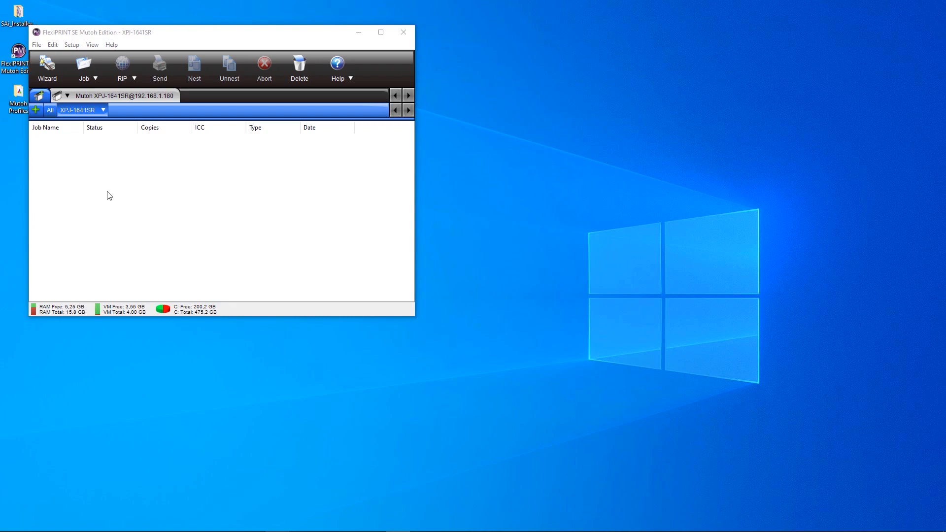
pyautogui.moveTo(91, 175)
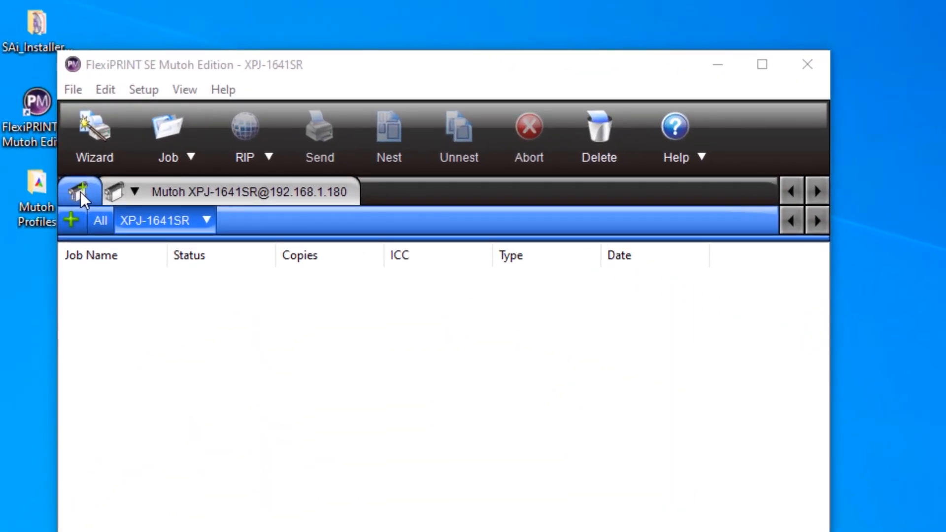
# Add a new cutter setup using the Mutoh ValueCut VC2-1300 model
pyautogui.click(79, 191)
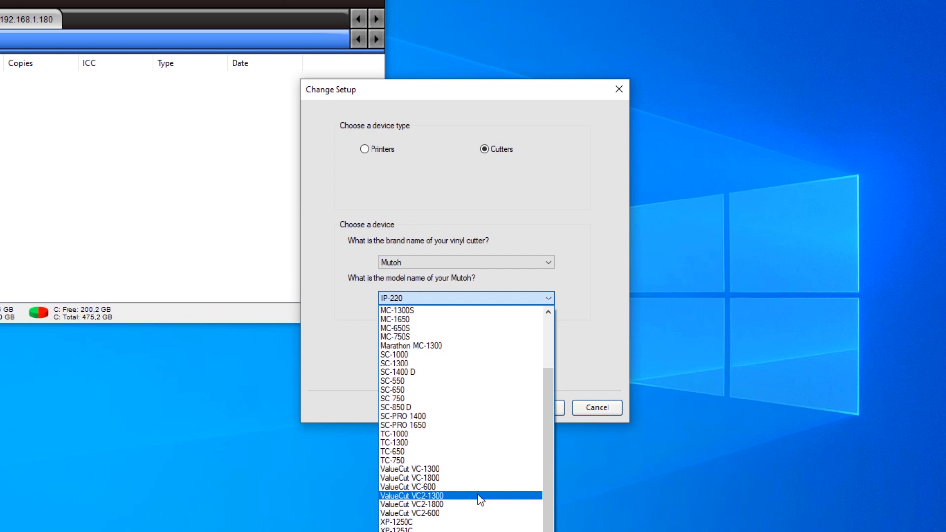
pyautogui.click(408, 495)
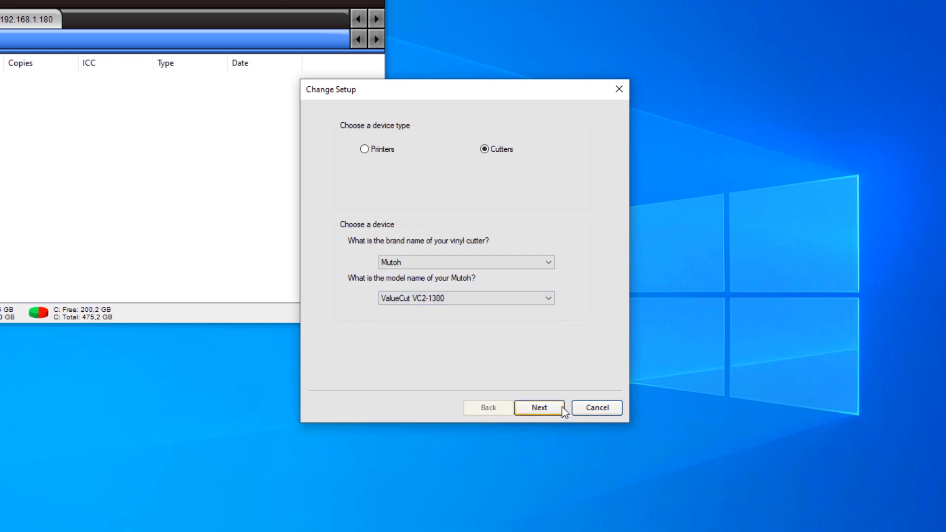
pyautogui.moveTo(537, 391)
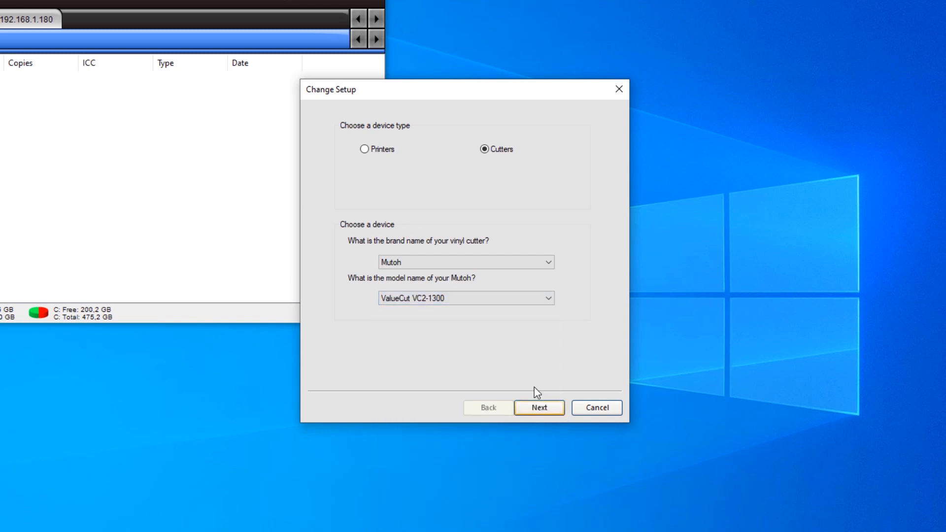
pyautogui.click(539, 408)
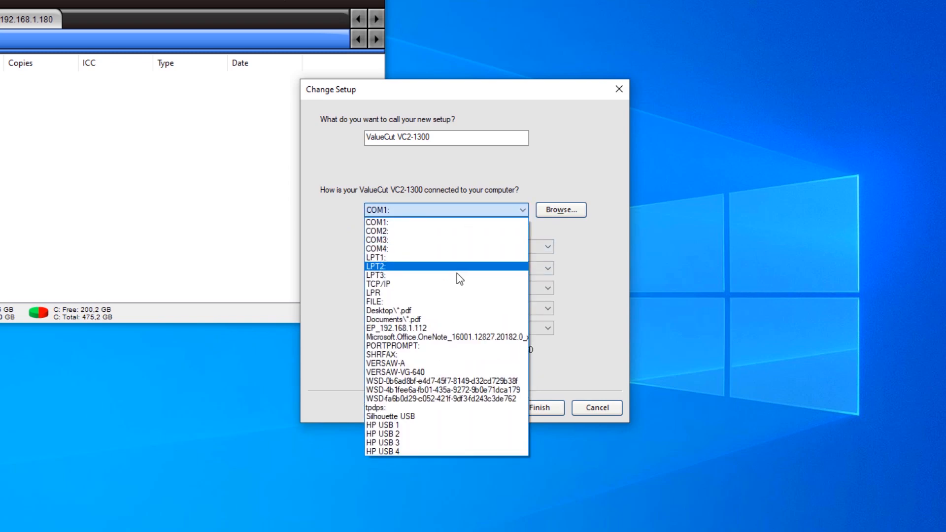
pyautogui.moveTo(446, 284)
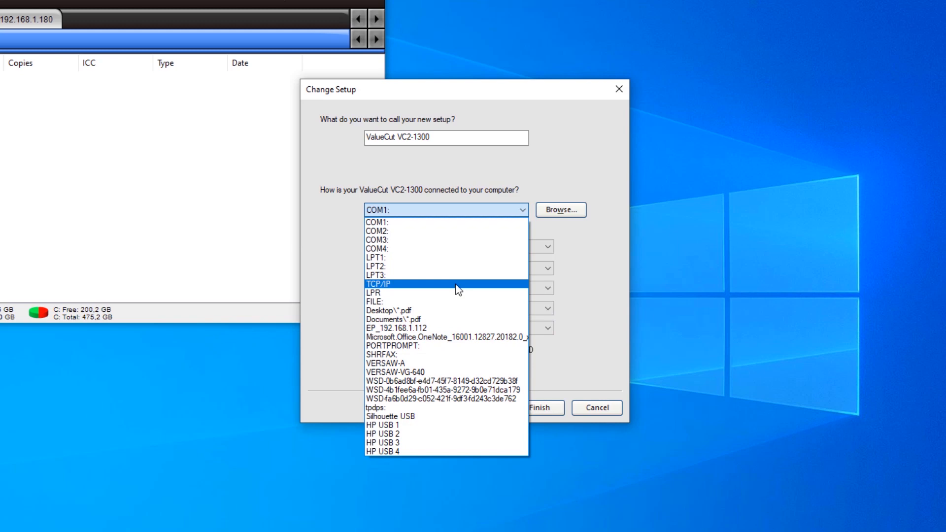
# Connect the cutter over TCP/IP at address 192.168.001.175
pyautogui.click(379, 284)
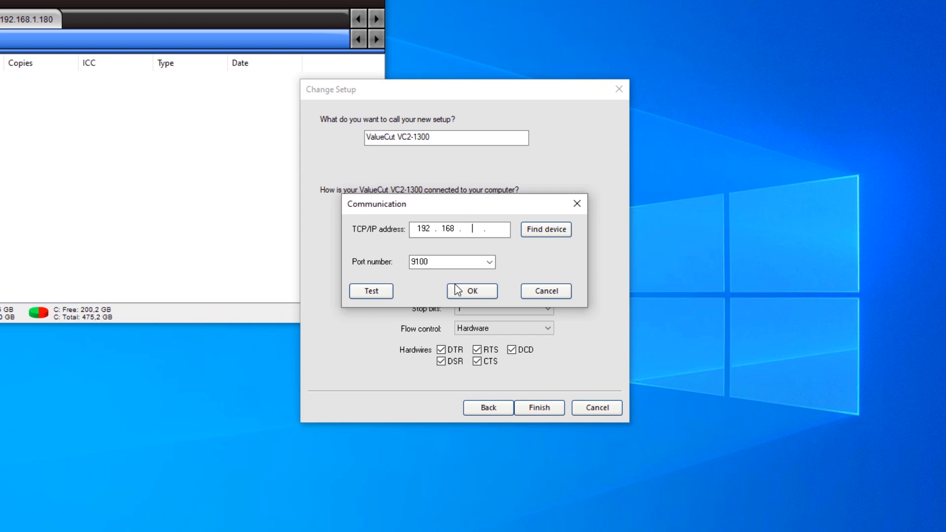
pyautogui.write('001.1')
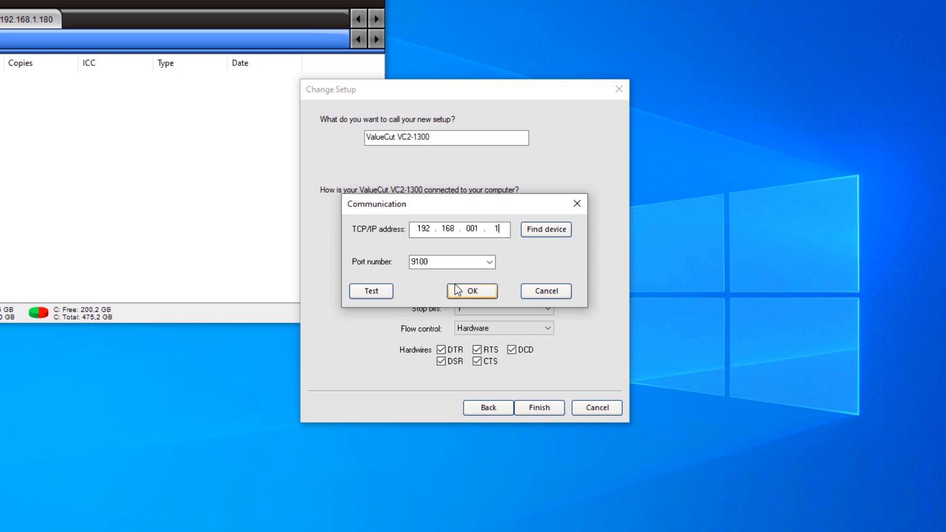
pyautogui.write('75')
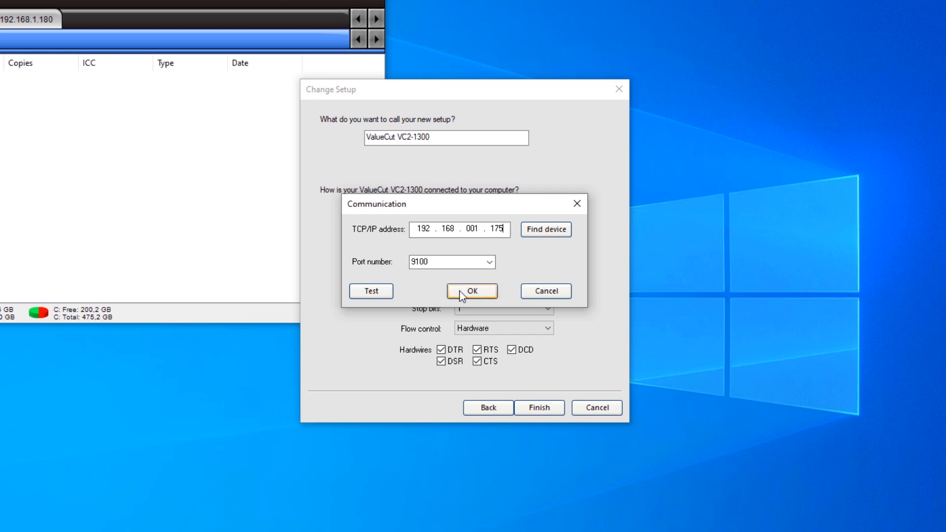
pyautogui.click(472, 291)
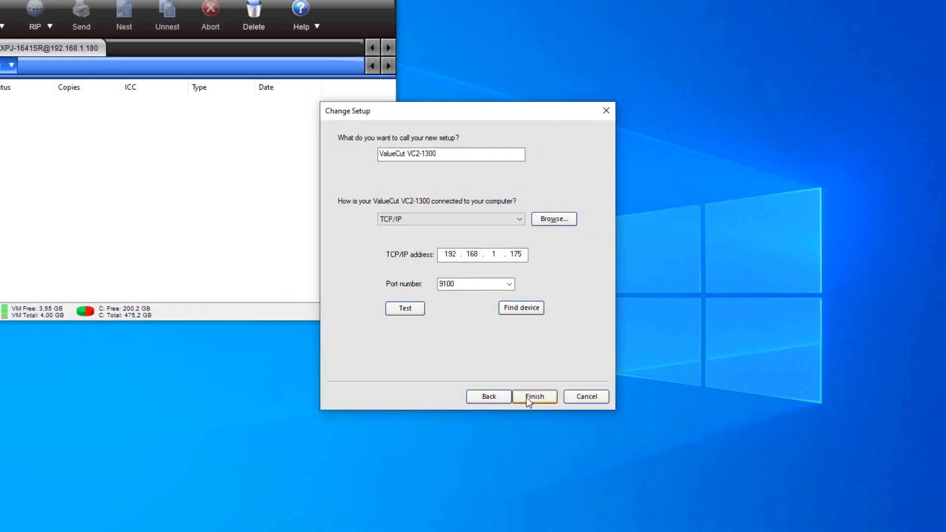
# Finish the Change Setup wizard to add the ValueCut VC2-1300 cutter queue
pyautogui.click(533, 396)
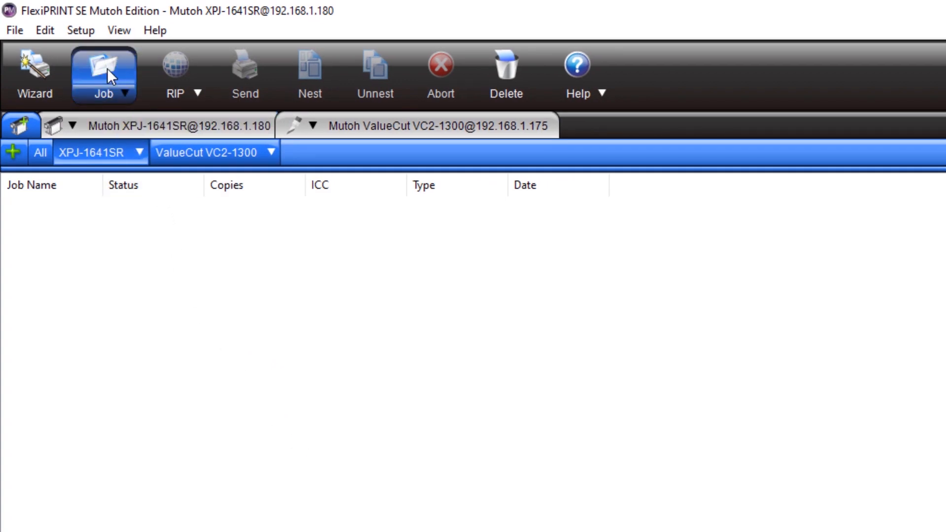
# Add Wetec-p&c-demofile3 as a job to the XPJ-1641SR printer queue
pyautogui.click(104, 75)
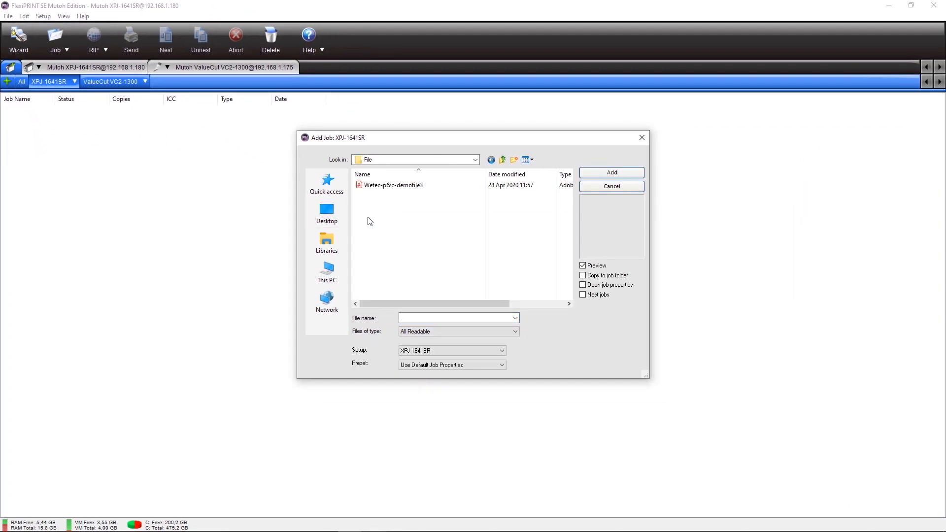
pyautogui.click(393, 185)
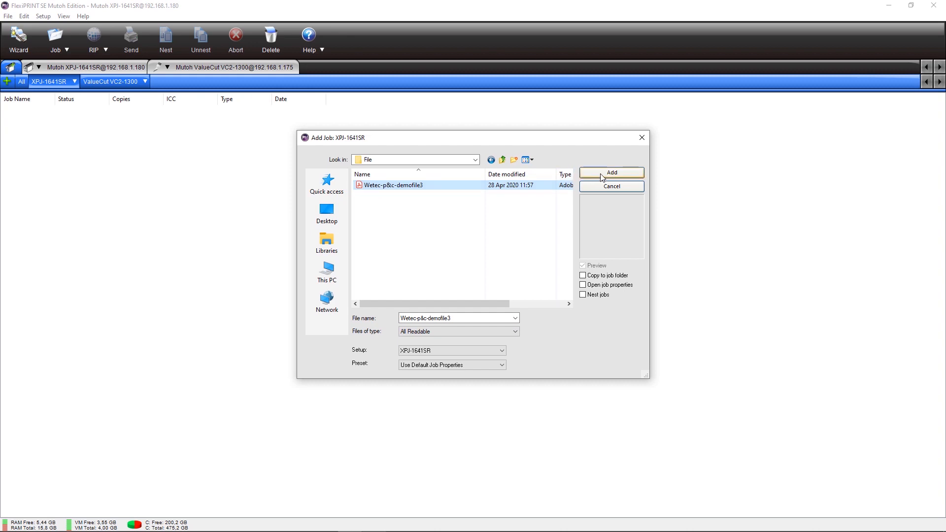
pyautogui.click(611, 172)
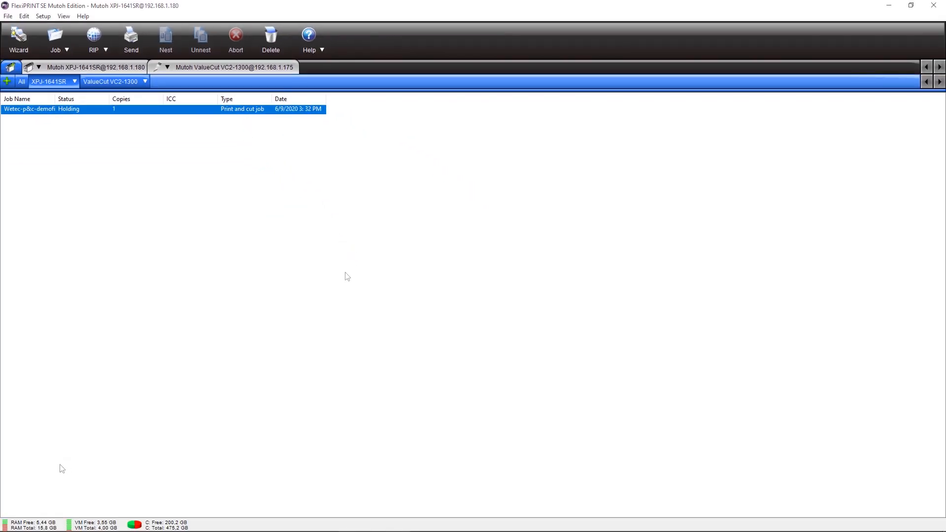
pyautogui.moveTo(347, 276)
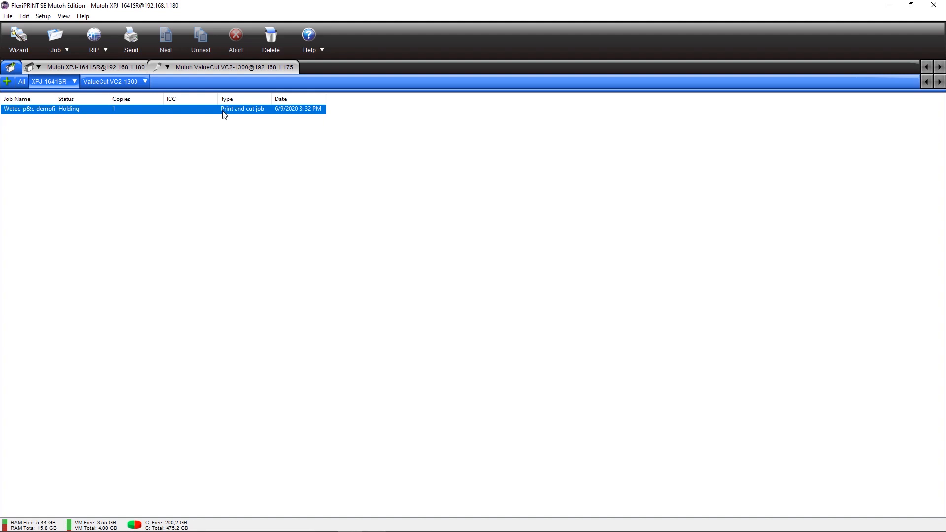
# Give the Wetec job a 130 cm custom media width and centre it across the media
pyautogui.doubleClick(41, 110)
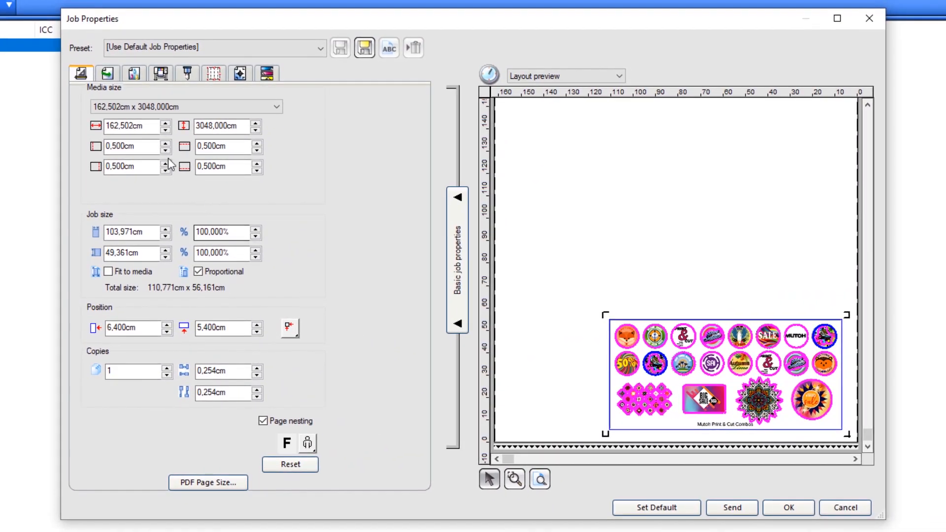
pyautogui.click(128, 126)
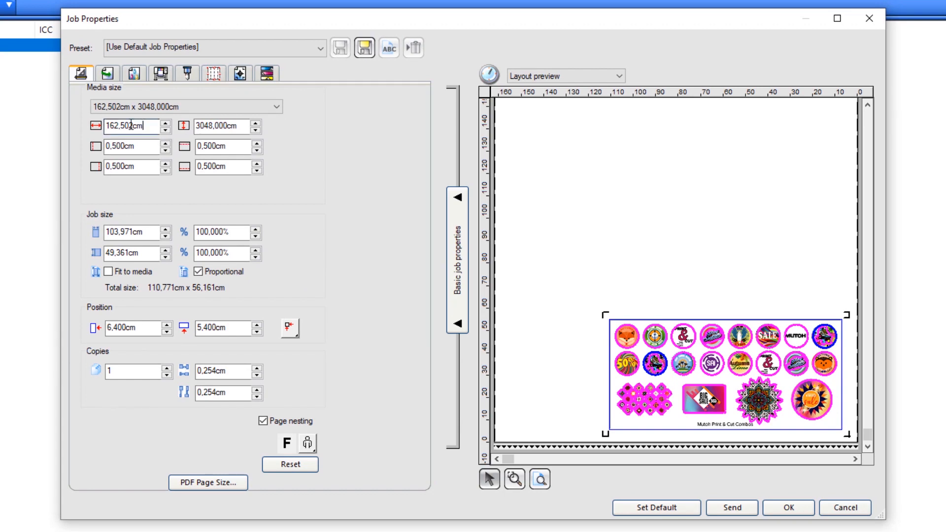
pyautogui.write('130')
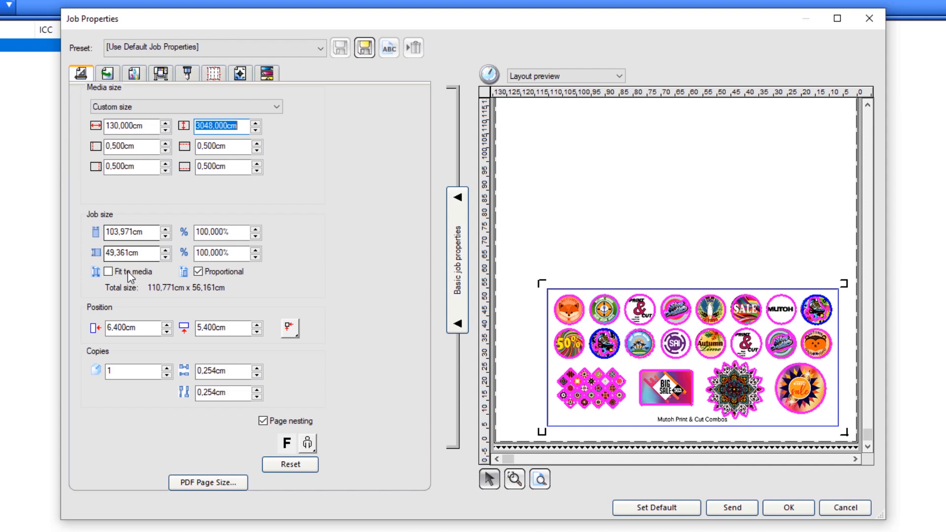
pyautogui.click(290, 328)
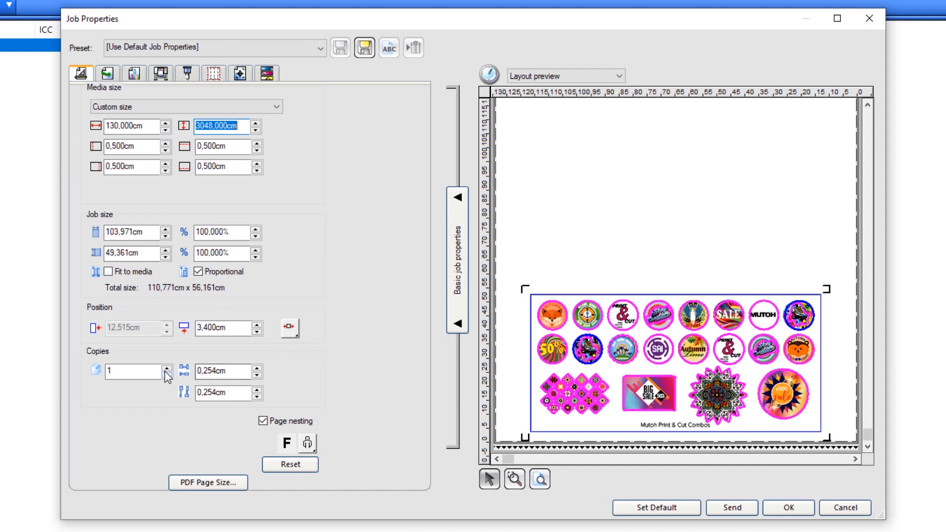
pyautogui.click(166, 368)
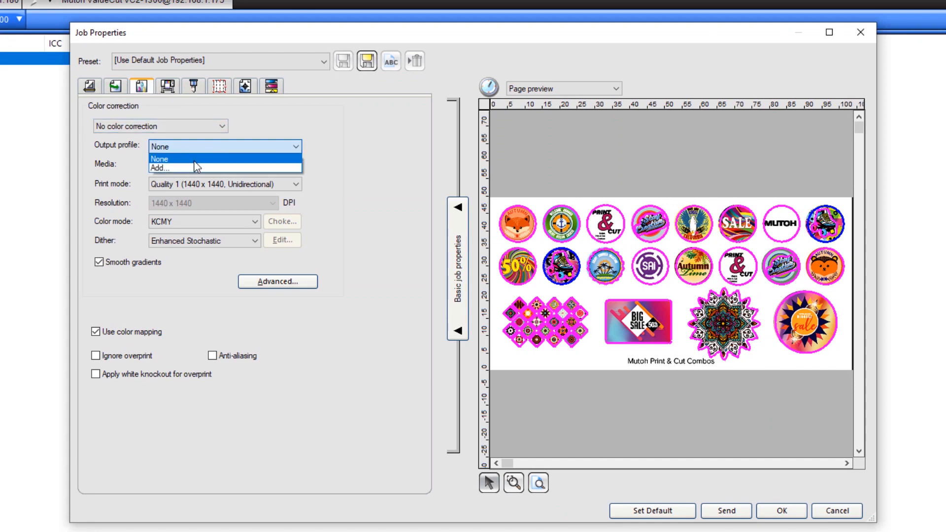
# Add the Mutoh ECO V4 Normal Quality 720x720 ICC profile from the Desktop Mutoh Profiles folder
pyautogui.click(161, 168)
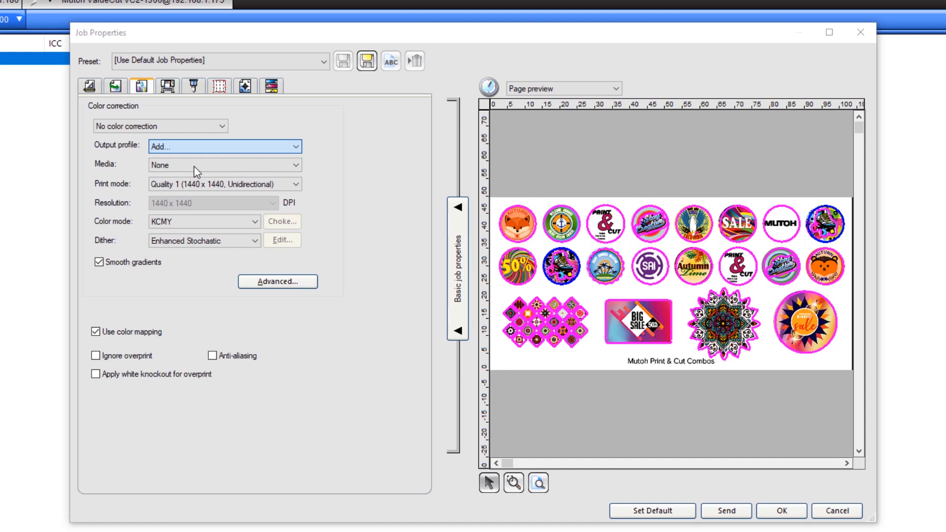
pyautogui.click(222, 146)
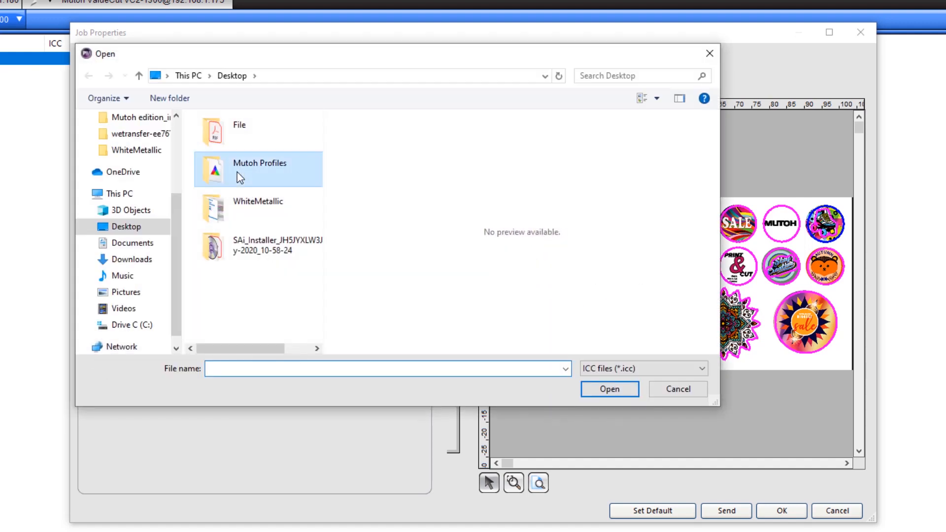
pyautogui.click(677, 389)
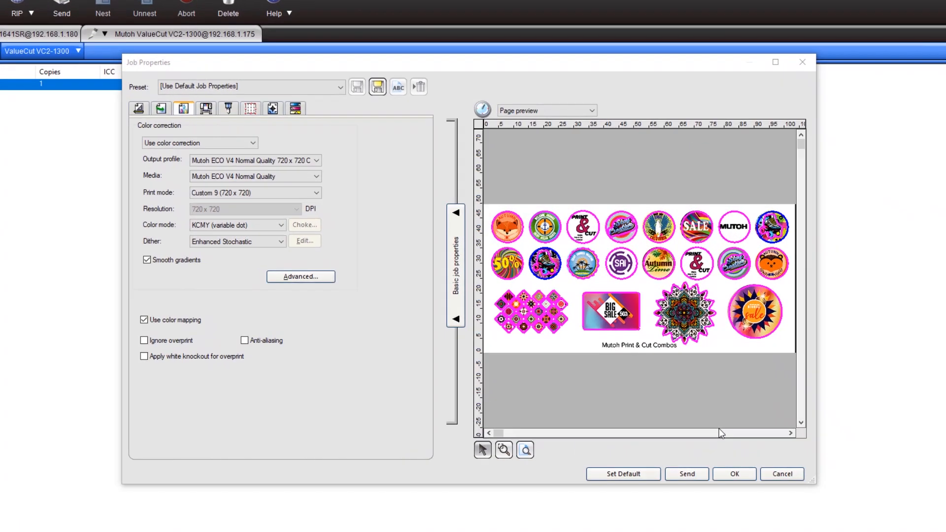
pyautogui.moveTo(148, 62); pyautogui.dragTo(82, 28)
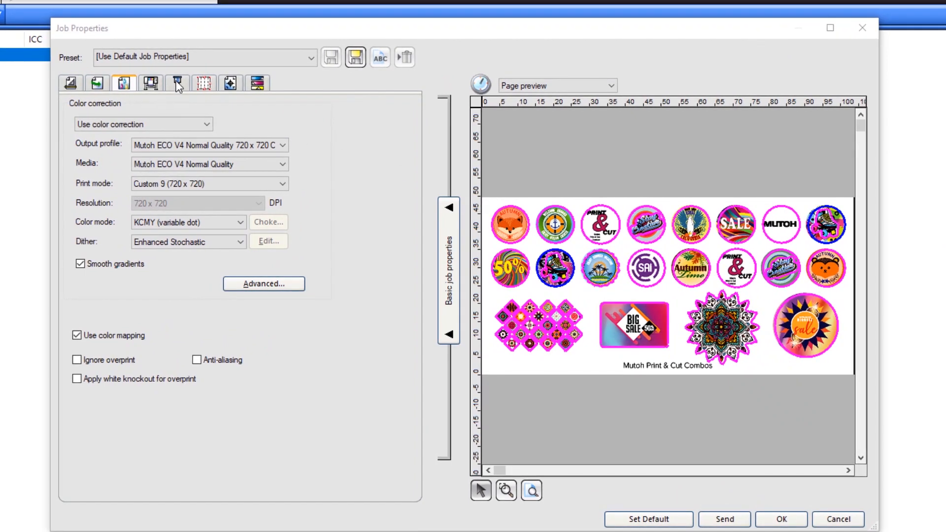
# Change CutContour's Before Job cutter preset from Cut Fast to None
pyautogui.click(177, 83)
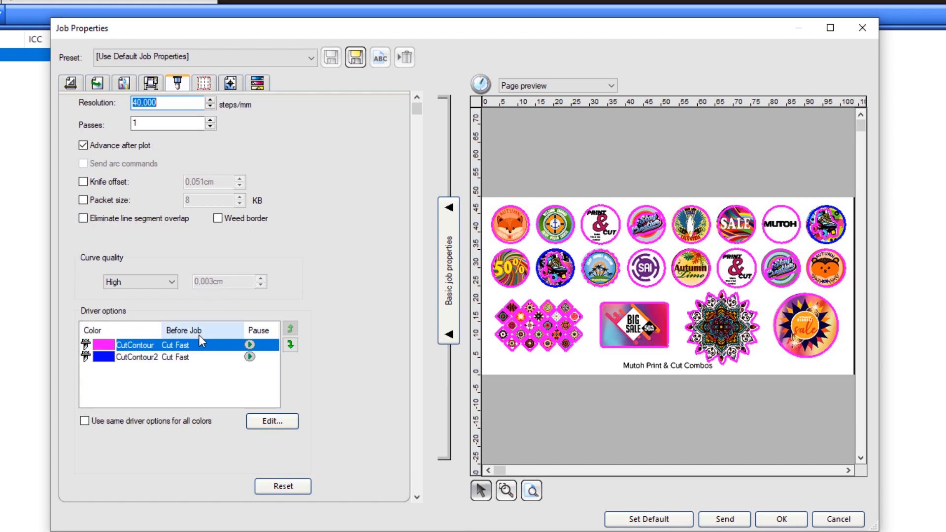
pyautogui.moveTo(197, 349)
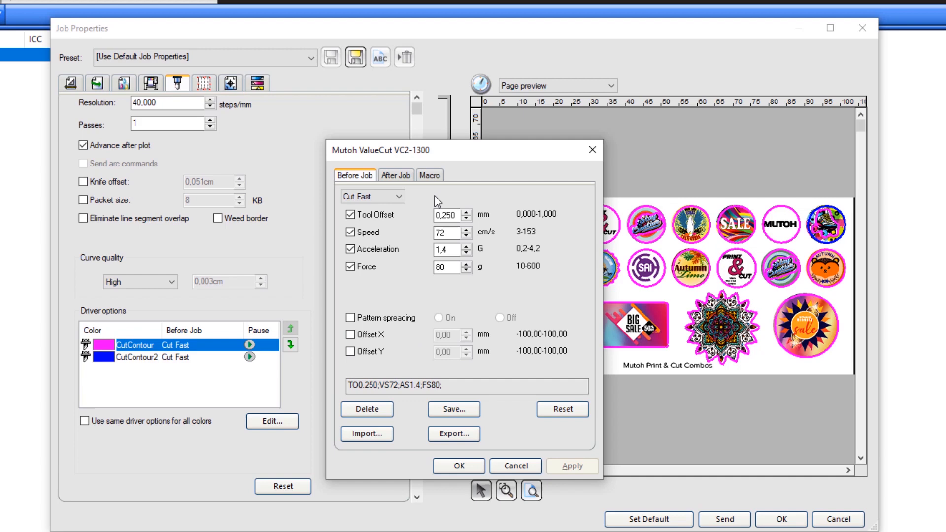
pyautogui.click(372, 197)
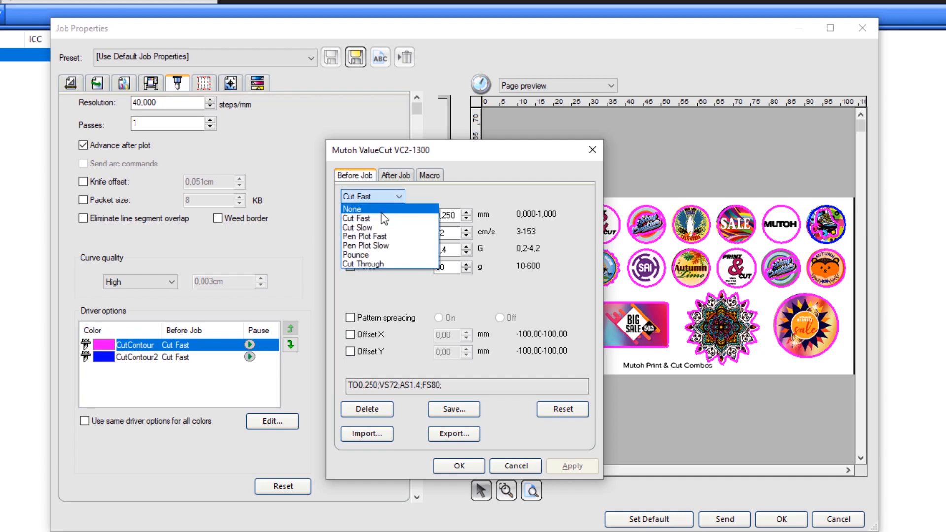
pyautogui.click(352, 209)
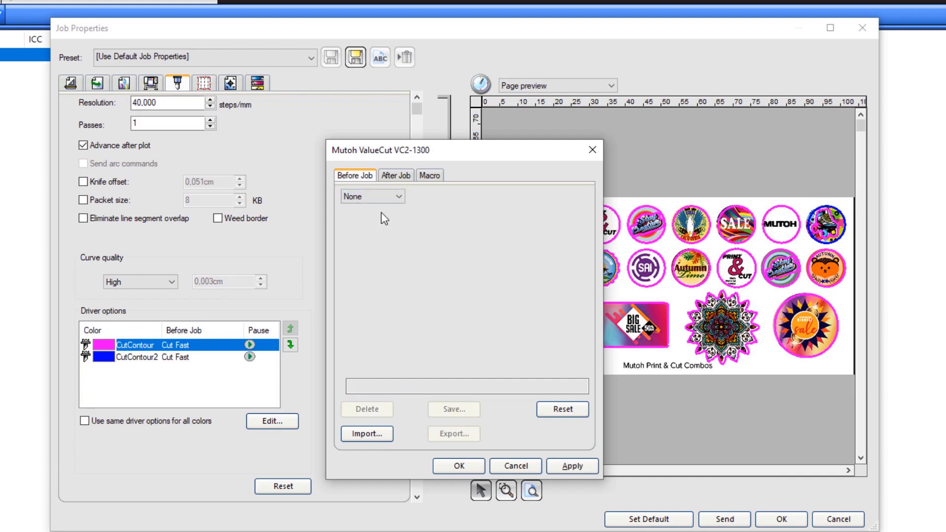
pyautogui.moveTo(479, 363)
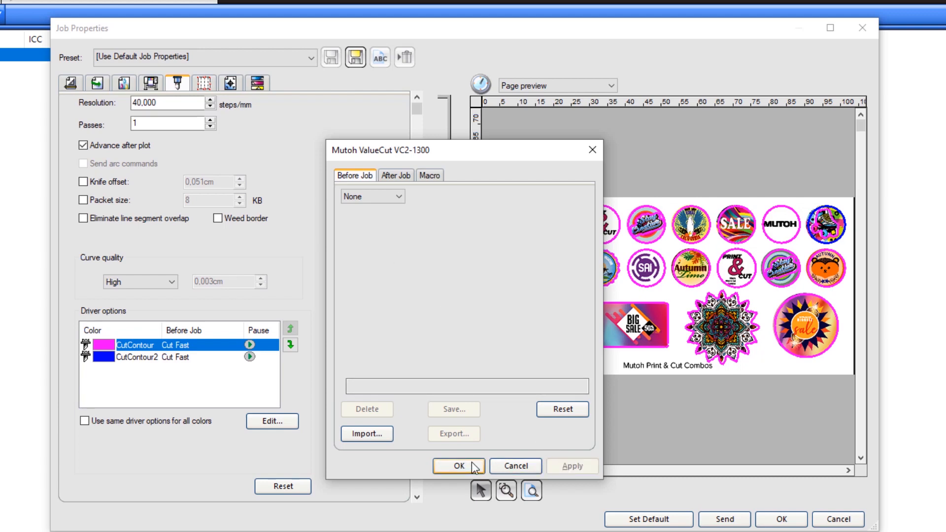
pyautogui.click(458, 466)
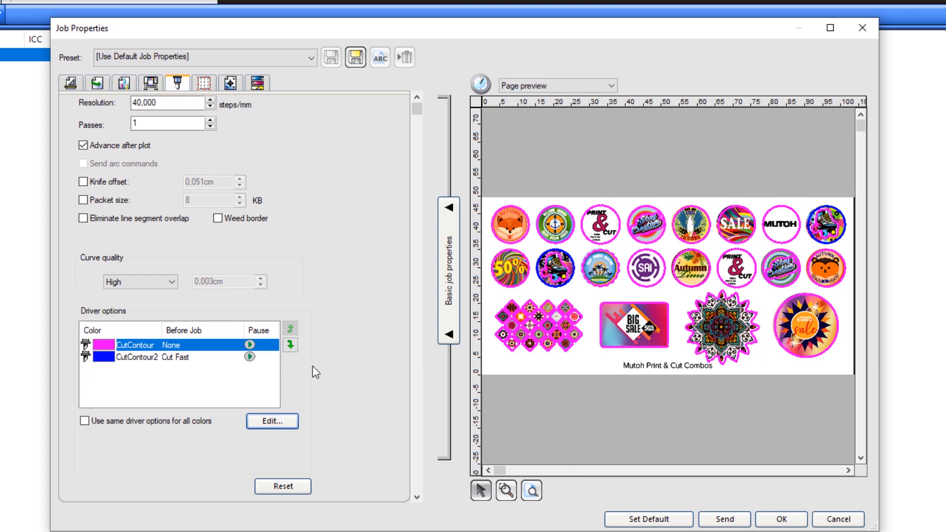
pyautogui.moveTo(221, 369)
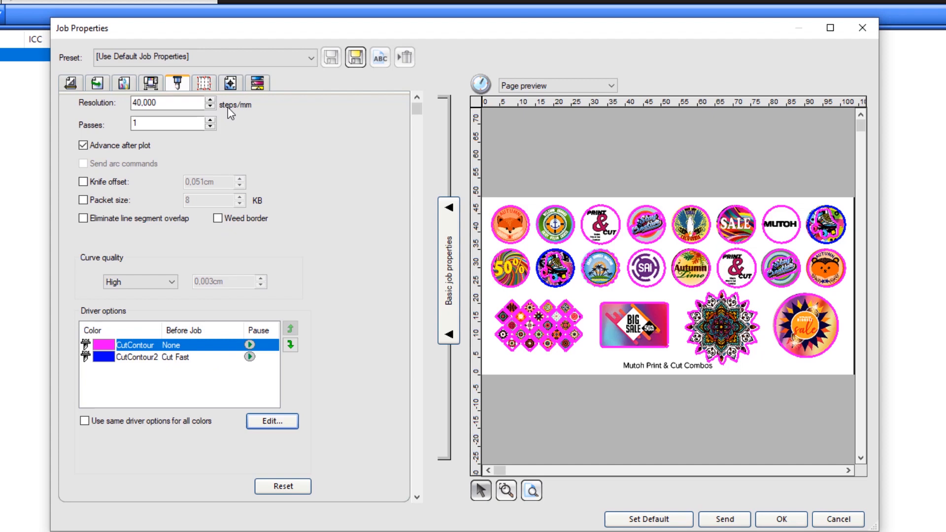
pyautogui.moveTo(229, 83)
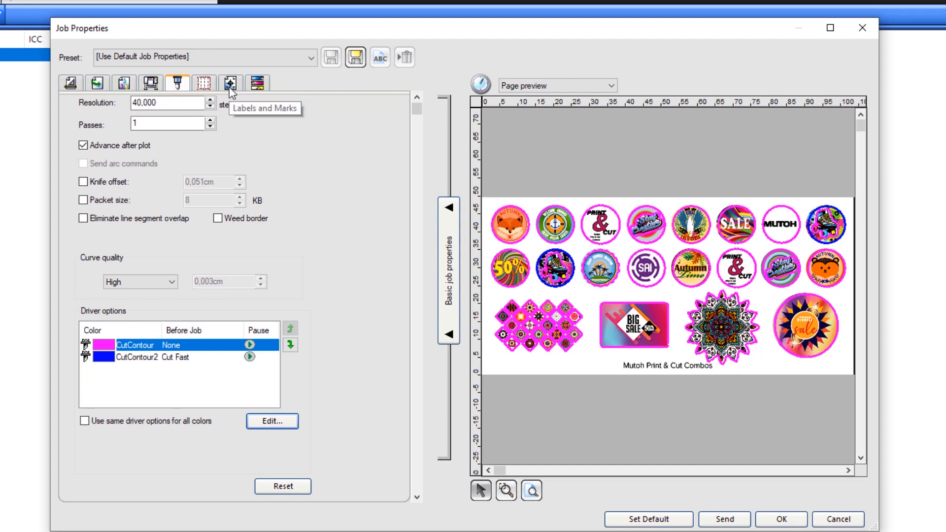
# Replace the 4 Point Positioning print marks with Mutoh Segment Cutting marks
pyautogui.click(230, 83)
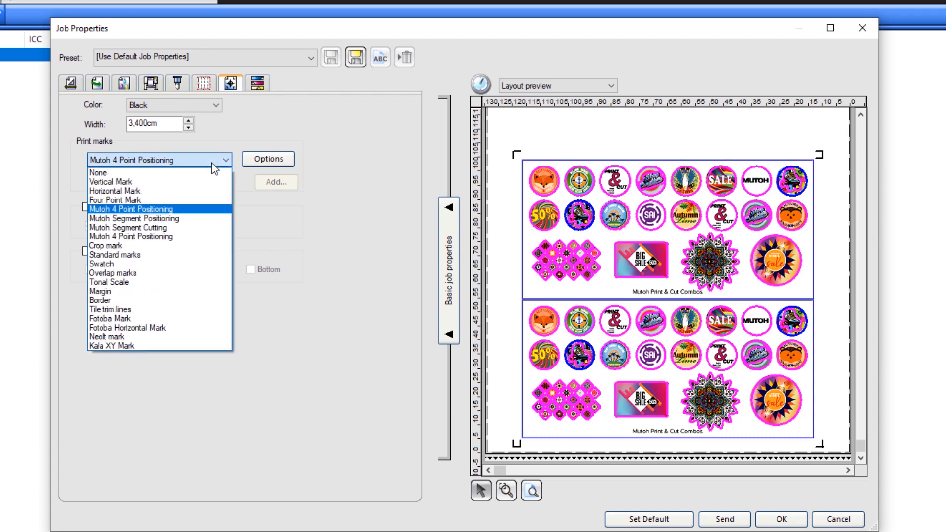
pyautogui.moveTo(127, 227)
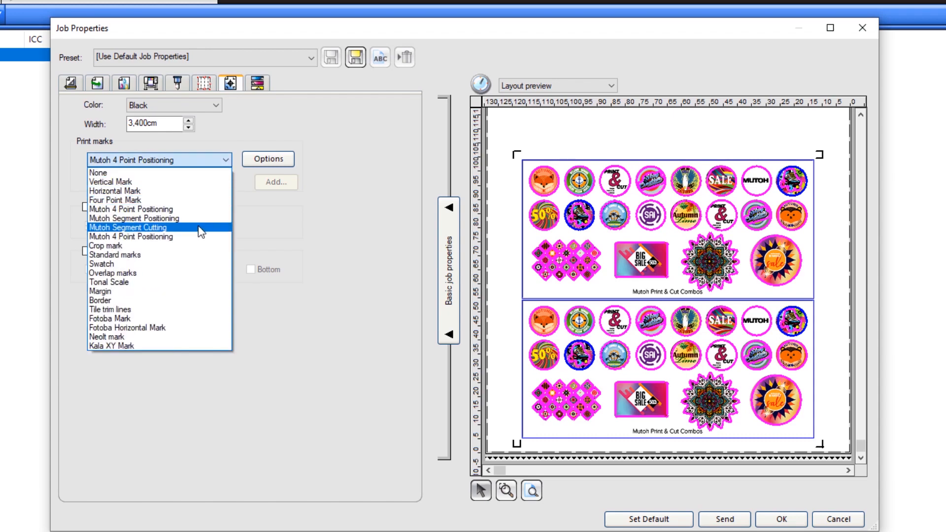
pyautogui.click(127, 227)
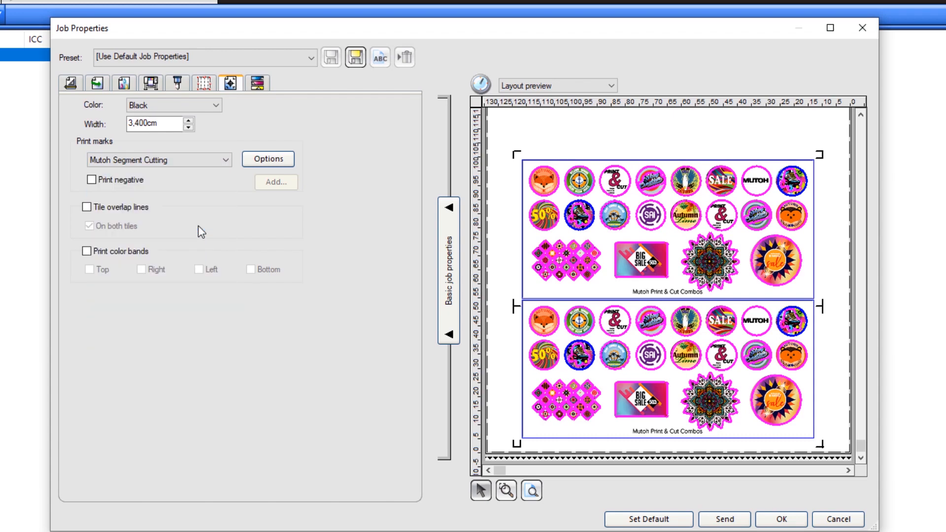
pyautogui.moveTo(251, 286)
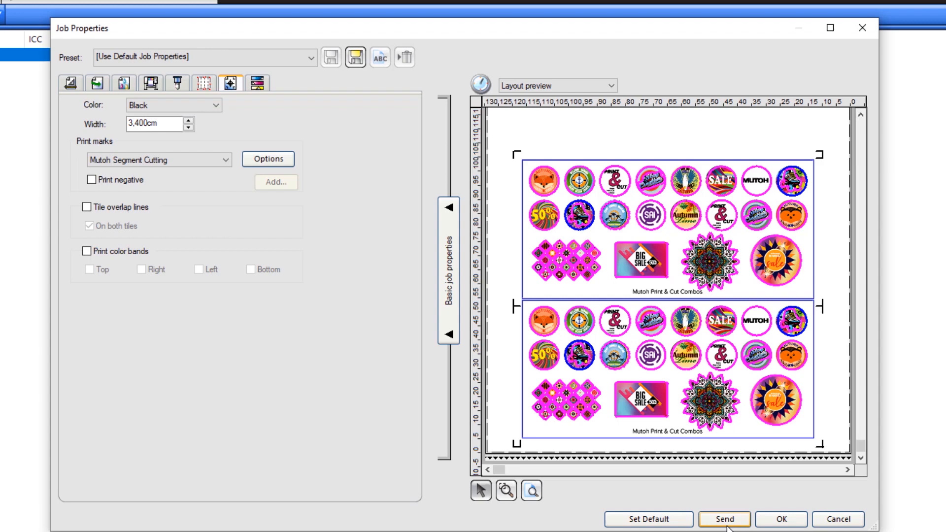
# Send the Wetec print job, then queue its cut job for the ValueCut VC2-1300
pyautogui.click(723, 520)
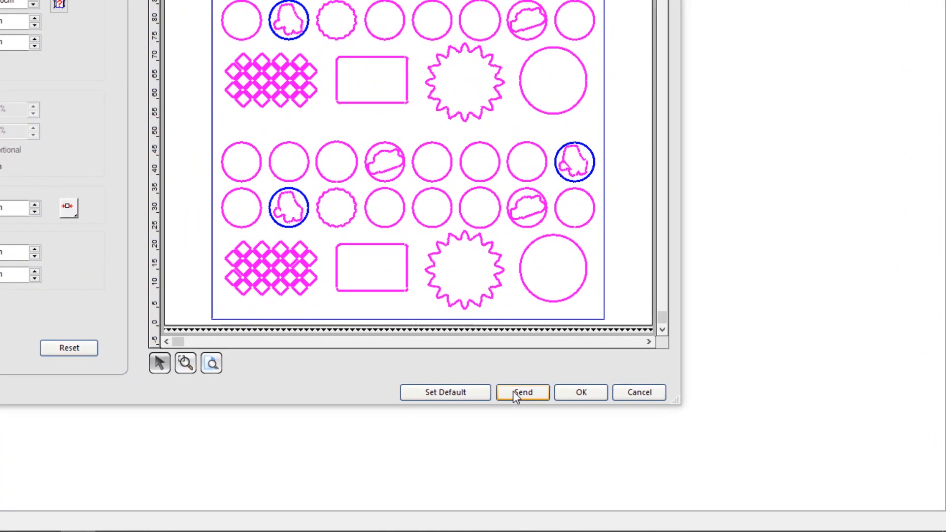
pyautogui.click(522, 392)
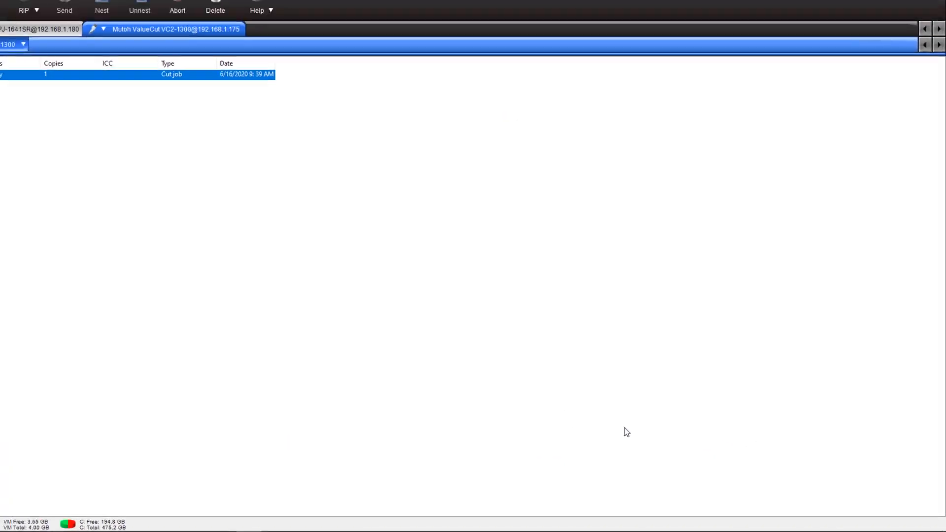